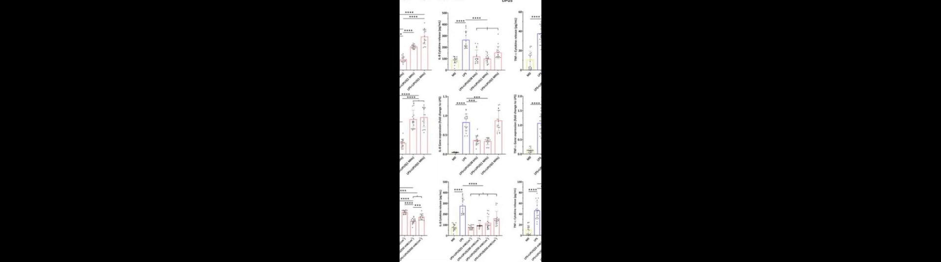
{"action": "scroll", "scroll_direction": "up", "scroll_amount": 3}
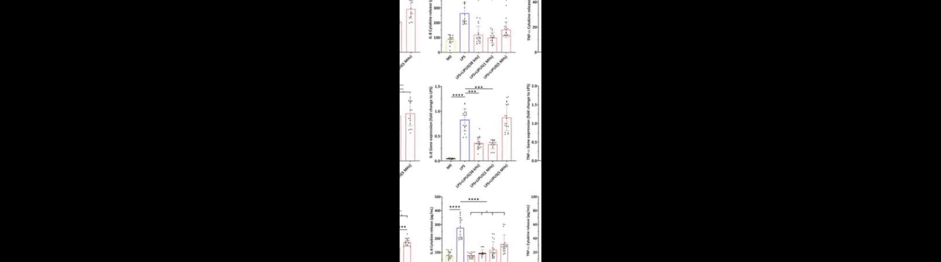
{"action": "scroll", "scroll_direction": "down", "scroll_amount": 3}
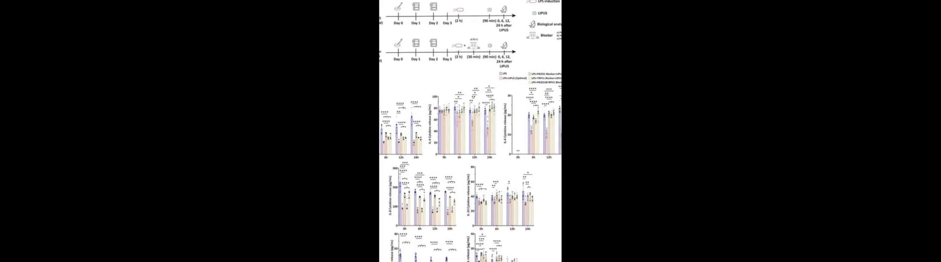
{"action": "scroll", "scroll_direction": "up", "scroll_amount": 3}
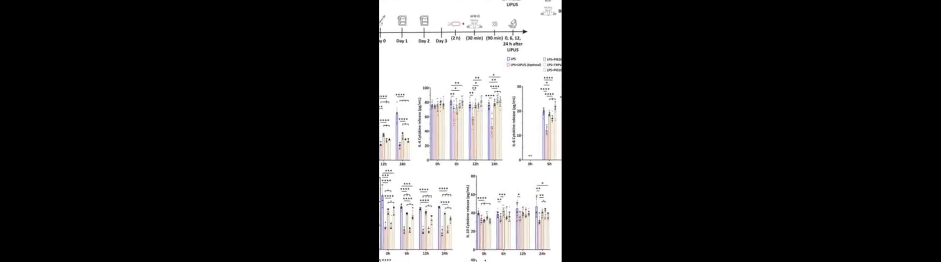
{"action": "scroll", "scroll_direction": "down", "scroll_amount": 3}
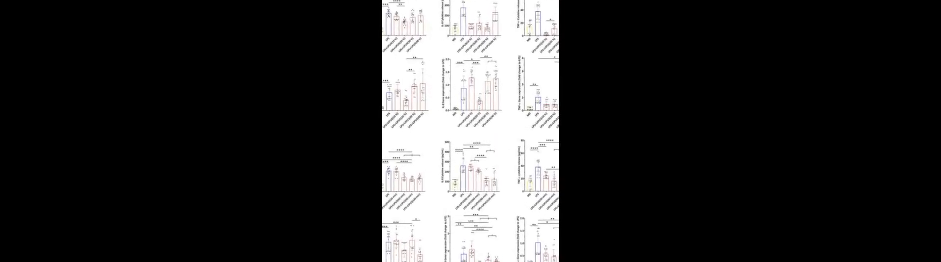
{"action": "scroll", "scroll_direction": "down", "scroll_amount": 3}
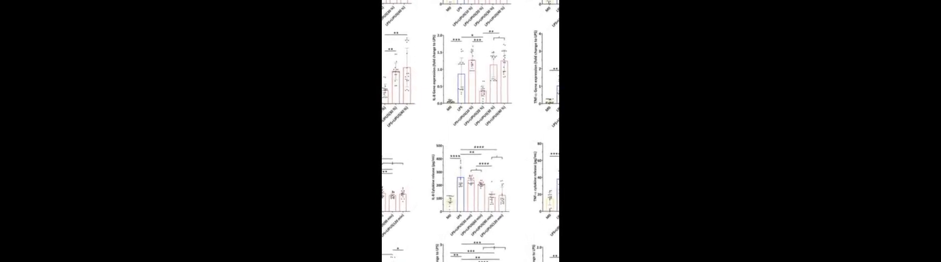
{"action": "scroll", "scroll_direction": "up", "scroll_amount": 3}
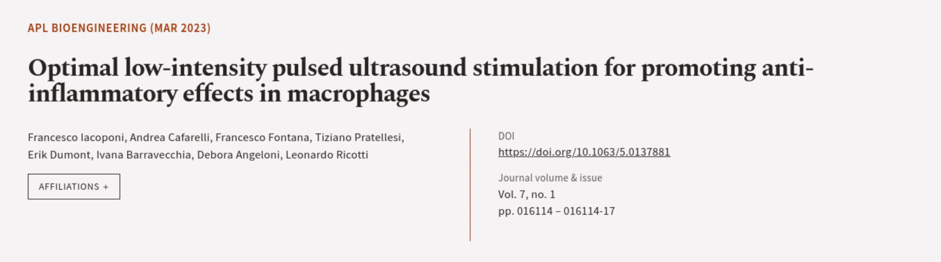